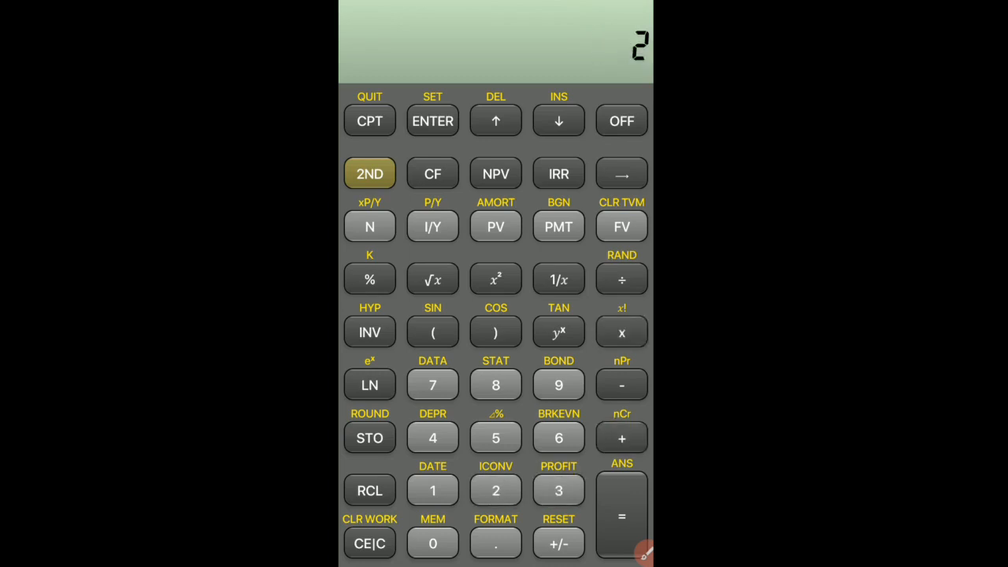
- Complete a test calculation giving 10,00, clear the display and enable 2ND functions
click(621, 517)
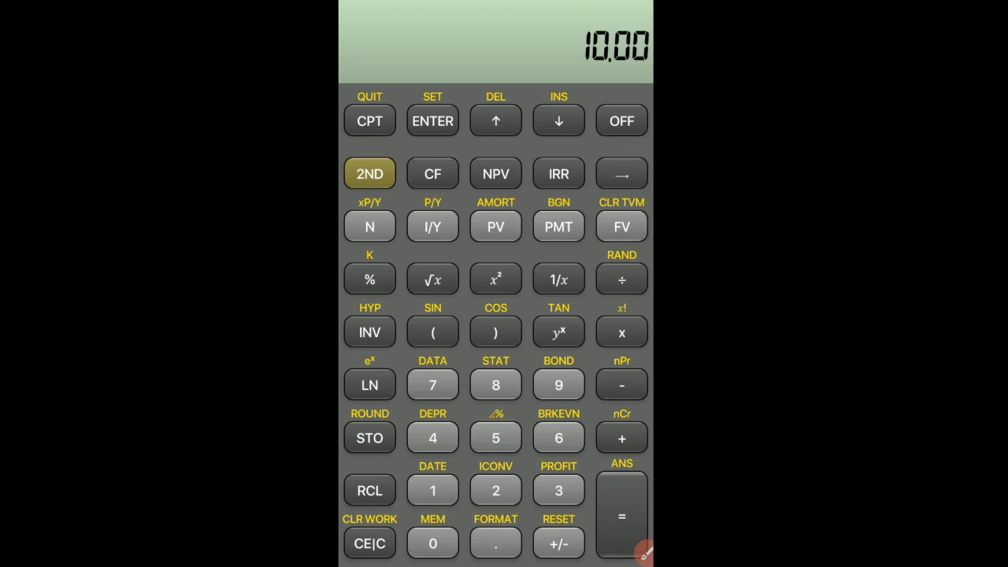
click(368, 543)
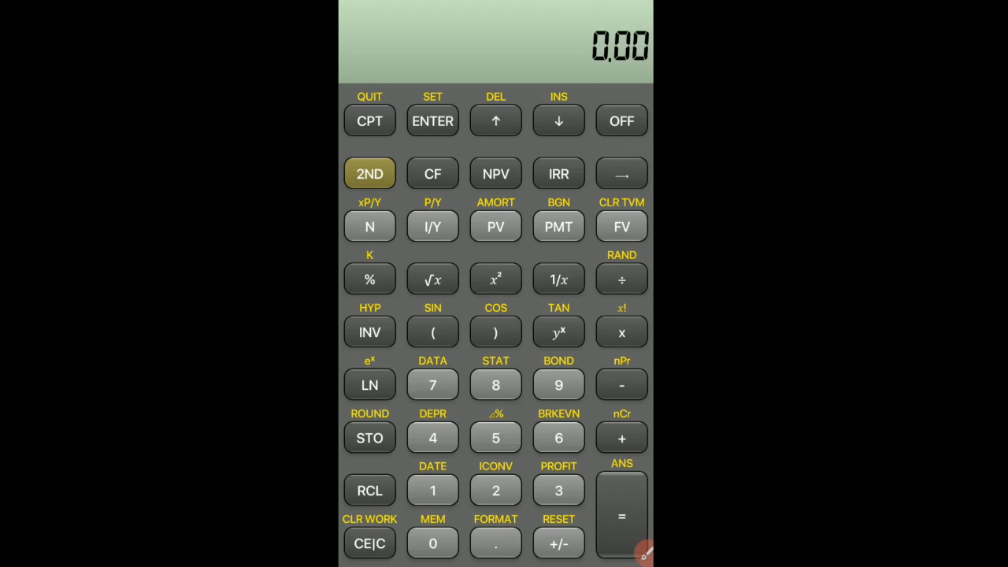
click(368, 174)
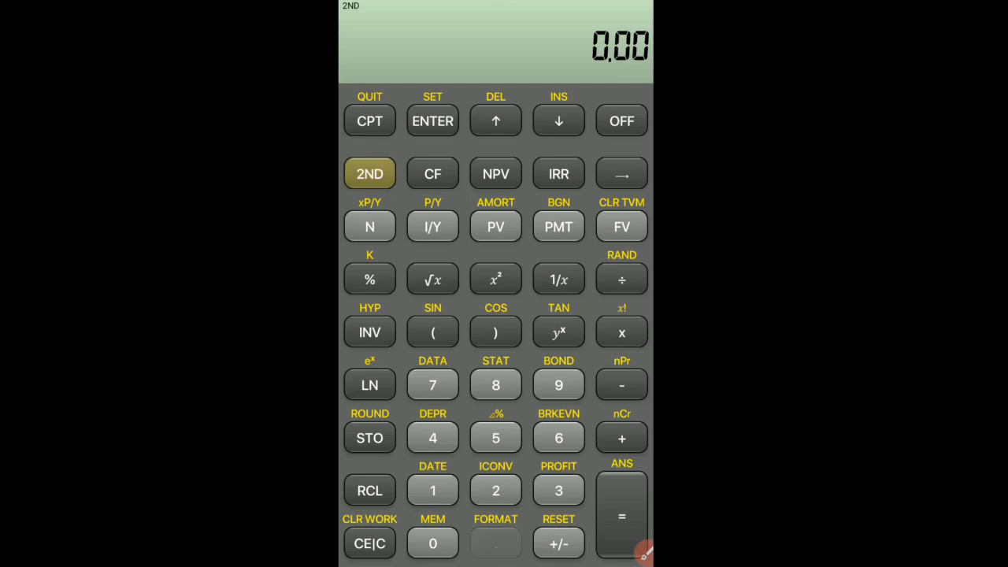
- In the FORMAT settings, change DEC to 9 decimal places
click(494, 544)
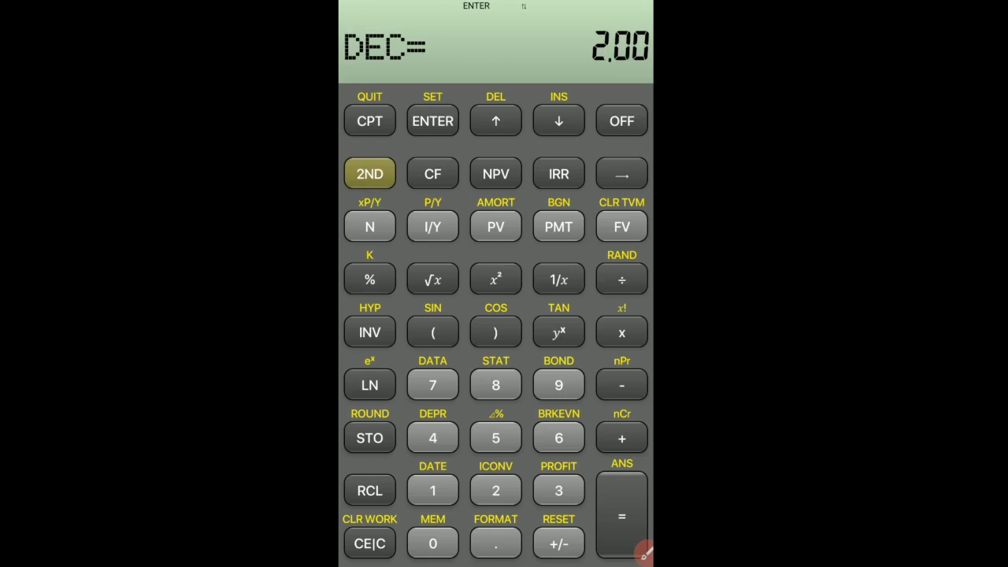
click(558, 384)
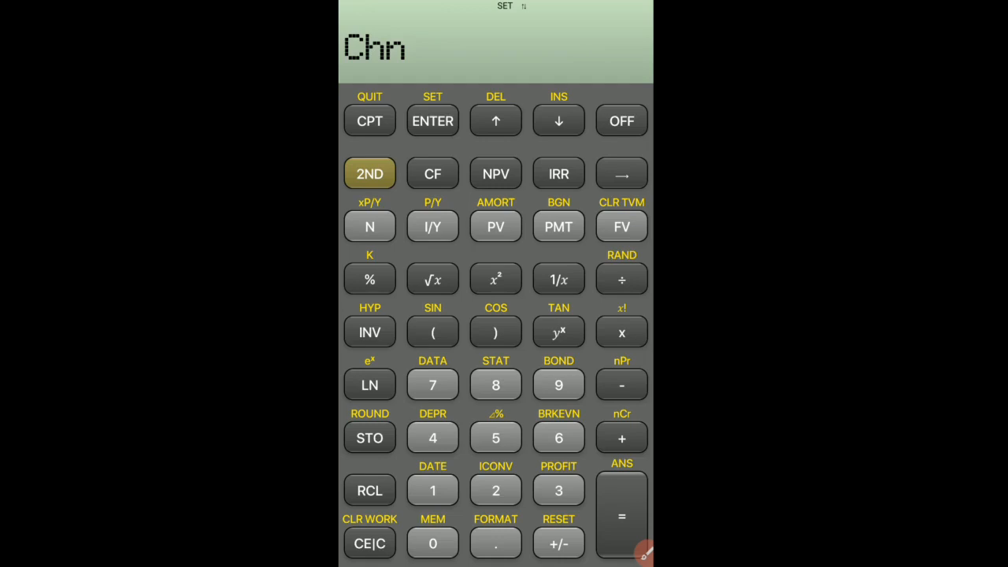
- Switch the calculation method from Chn to AOS and leave the format settings
click(369, 173)
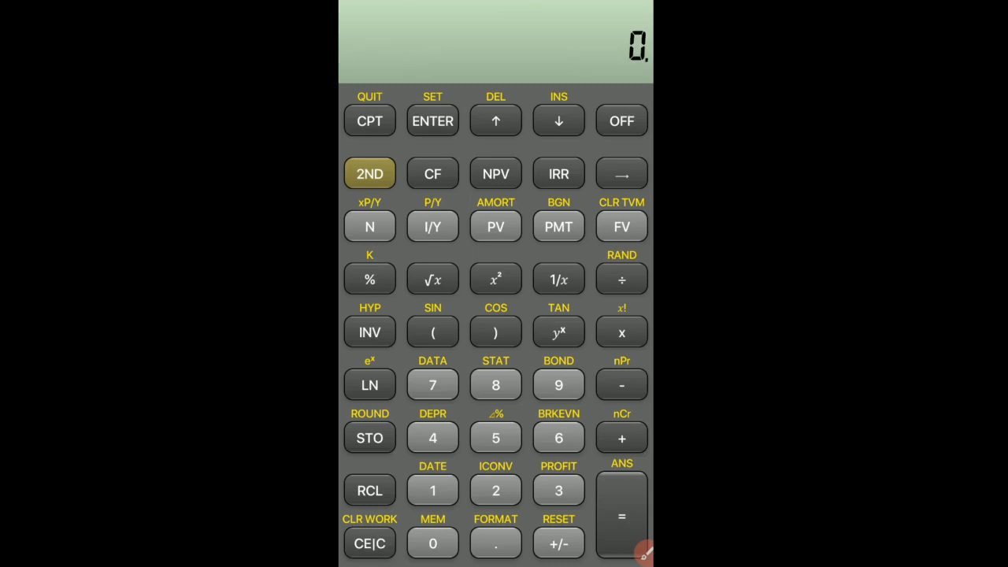
- Run a test calculation starting with 3 that gives 8, then clear the display to 0
click(558, 490)
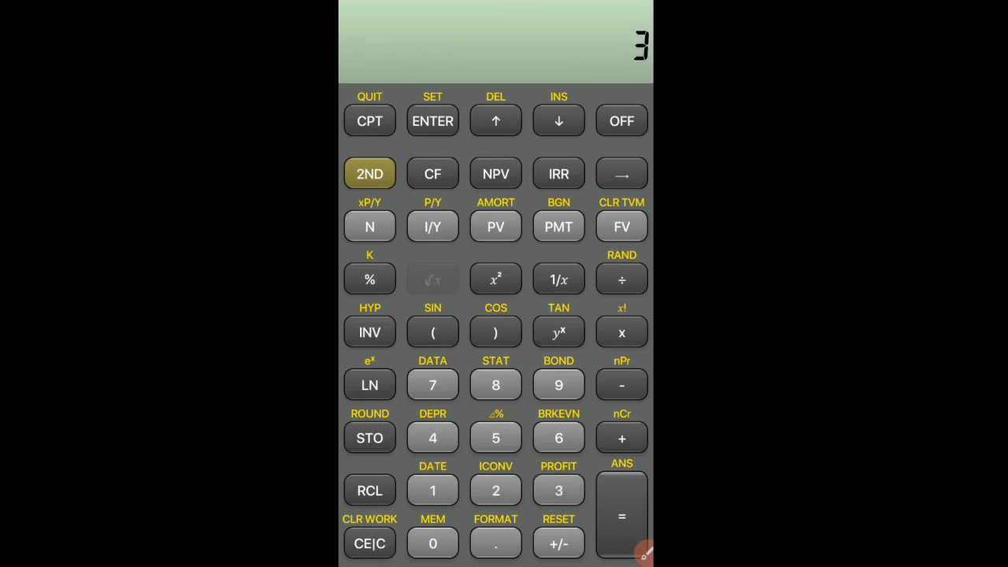
click(431, 279)
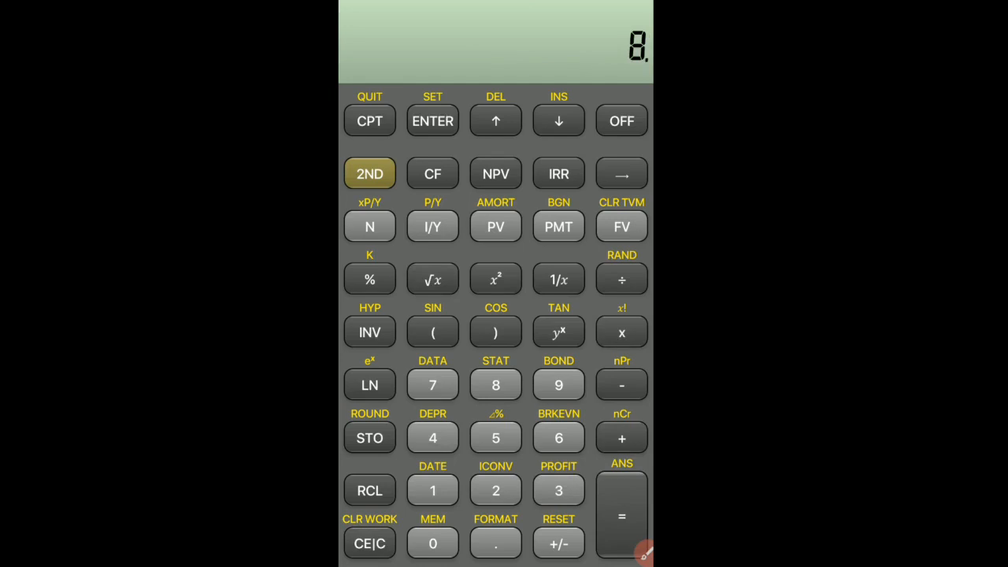
click(369, 542)
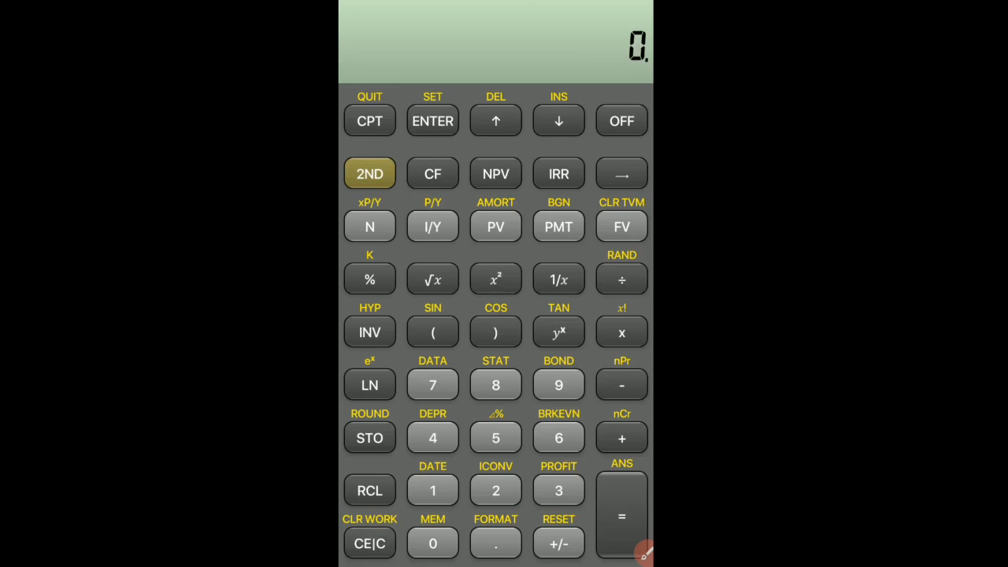